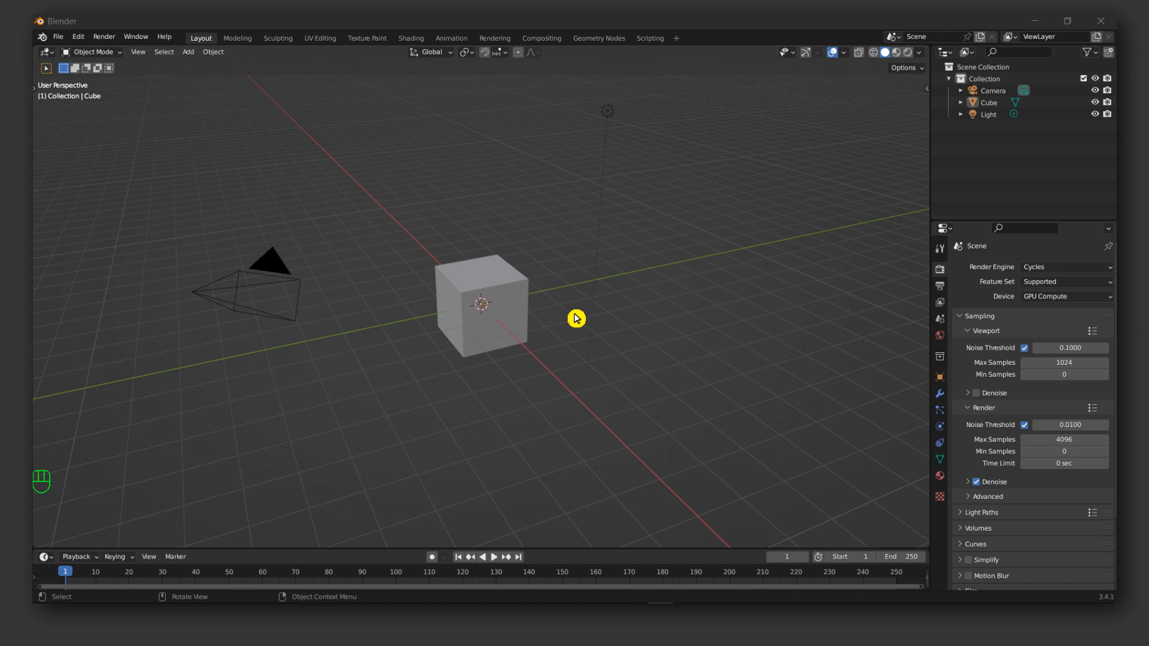
pyautogui.moveTo(579, 323)
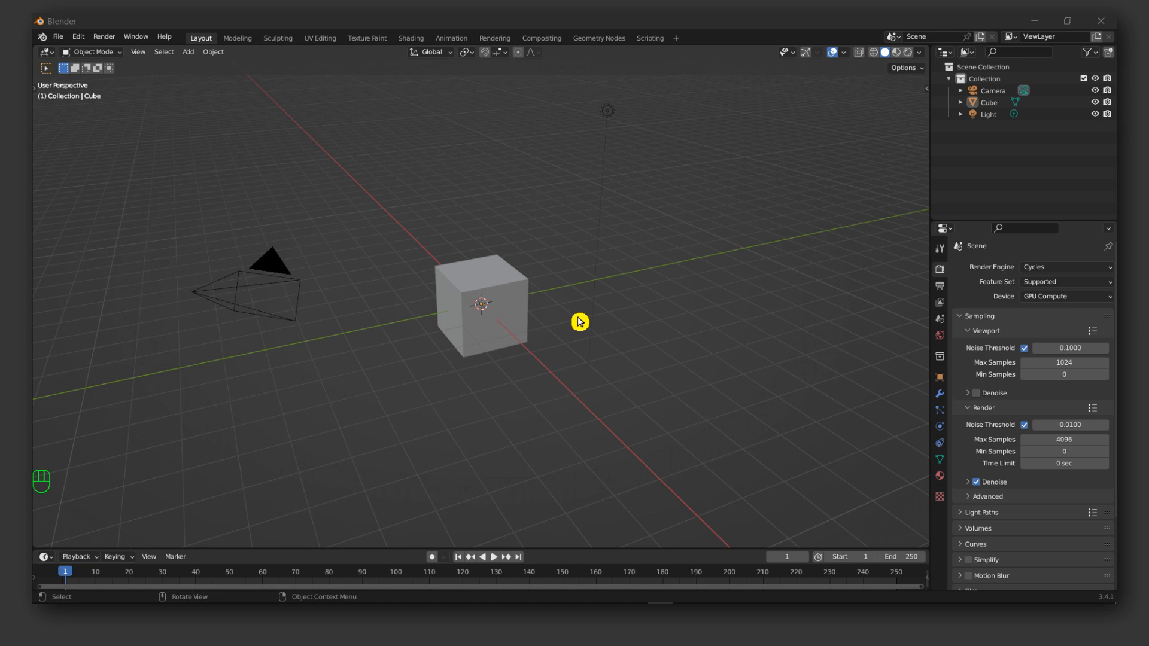
pyautogui.moveTo(580, 309)
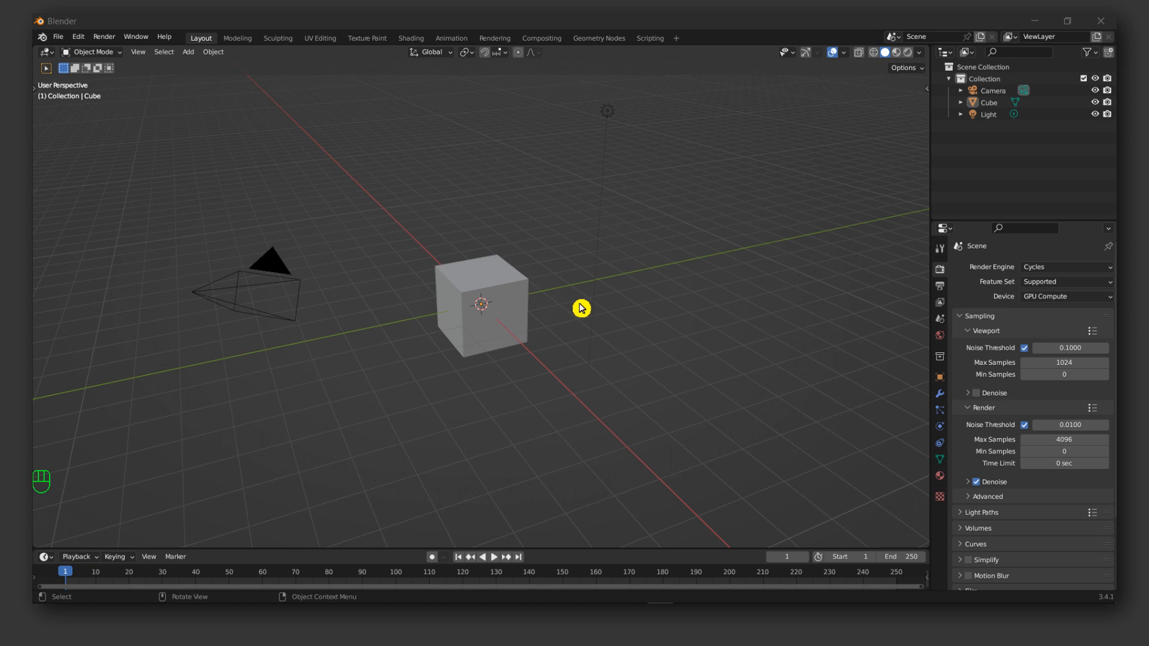
pyautogui.moveTo(749, 353)
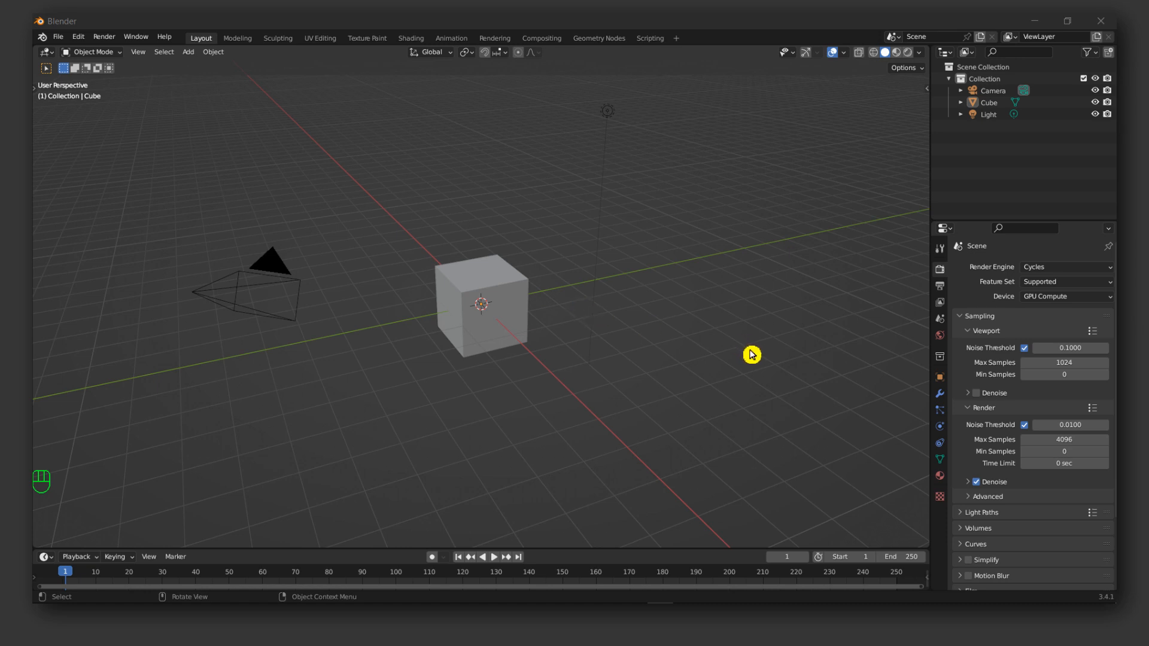
pyautogui.moveTo(656, 369)
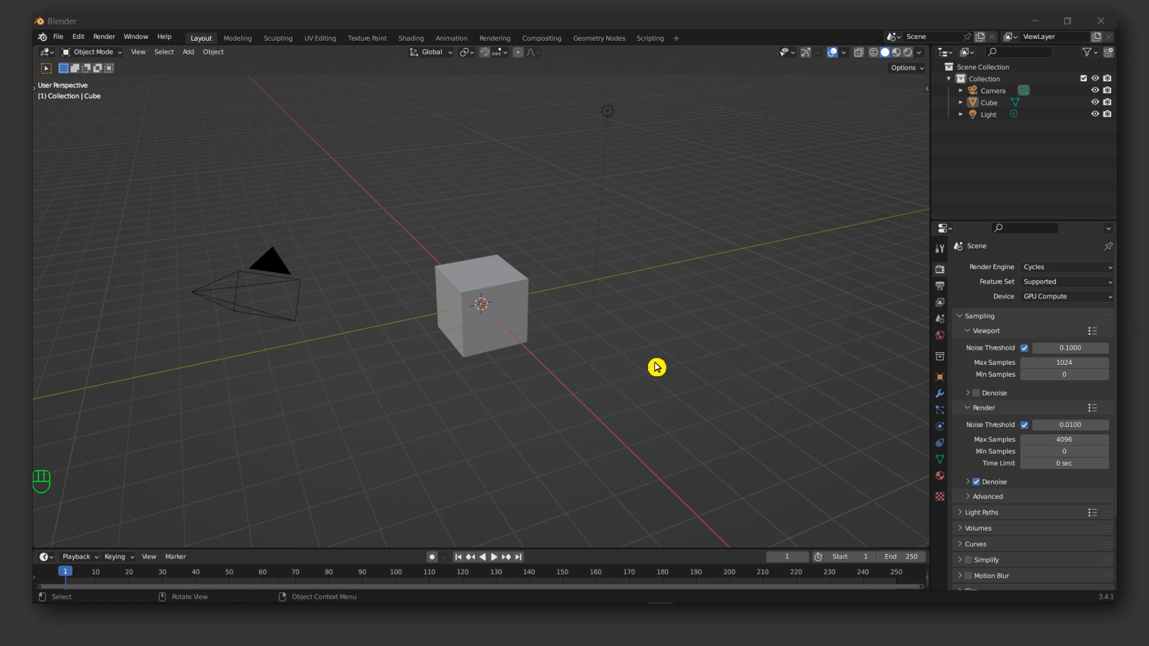
pyautogui.moveTo(576, 235)
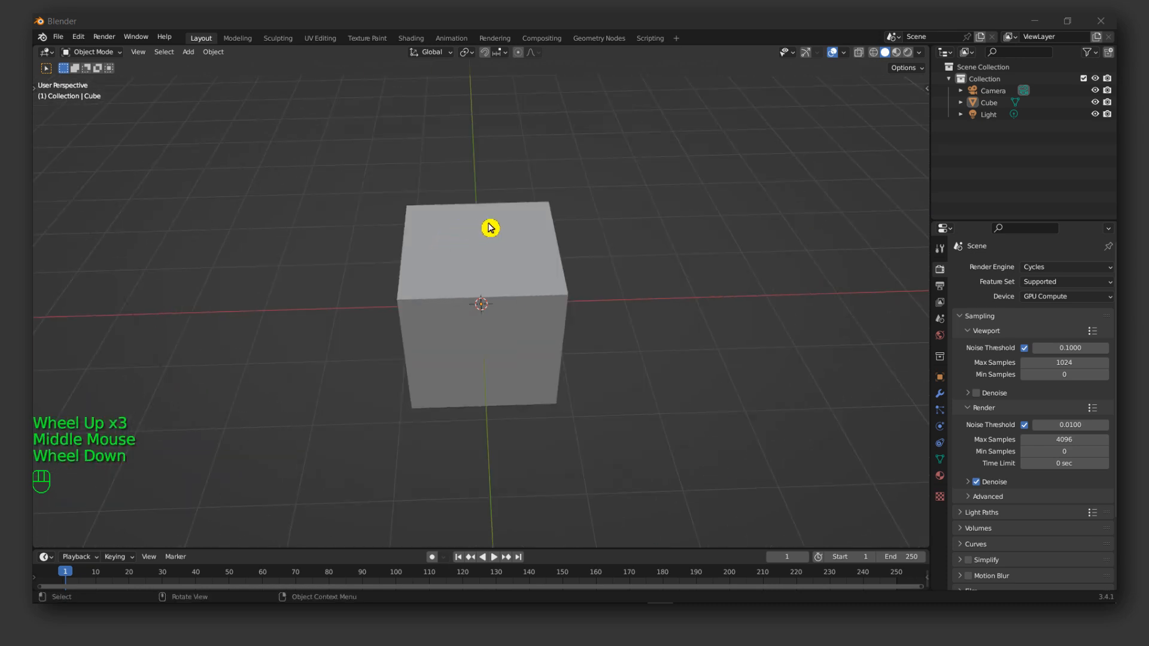
# Orbit the viewport around the default cube to look down on it from another side
pyautogui.moveTo(488, 227); pyautogui.dragTo(456, 250)
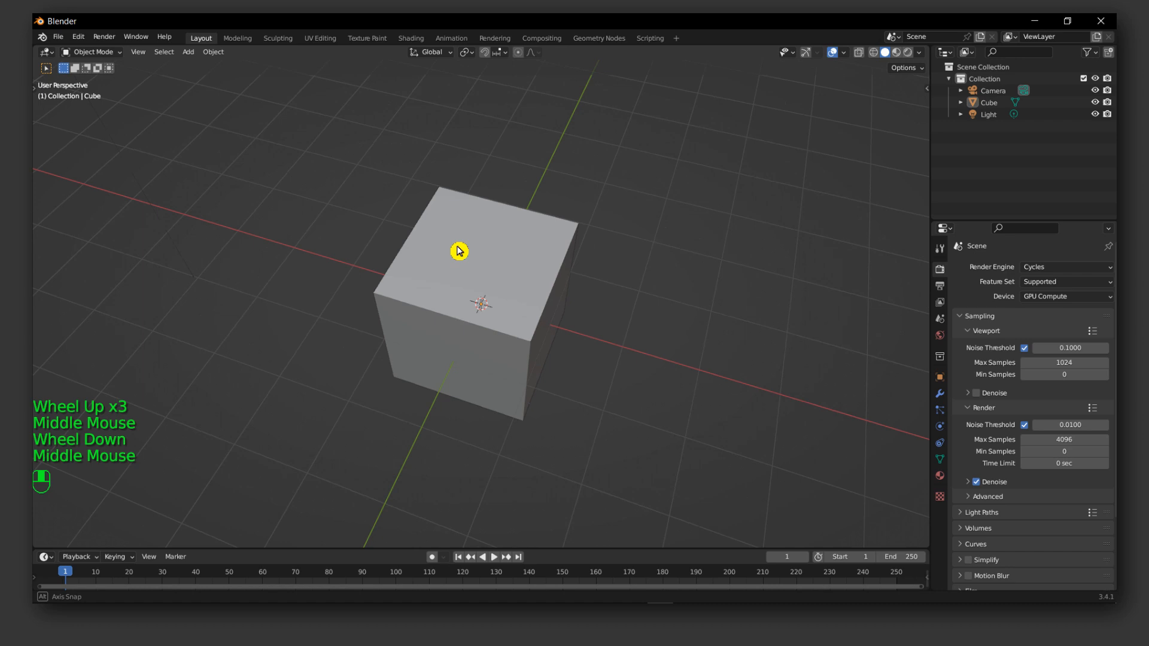
pyautogui.moveTo(459, 250); pyautogui.dragTo(480, 258)
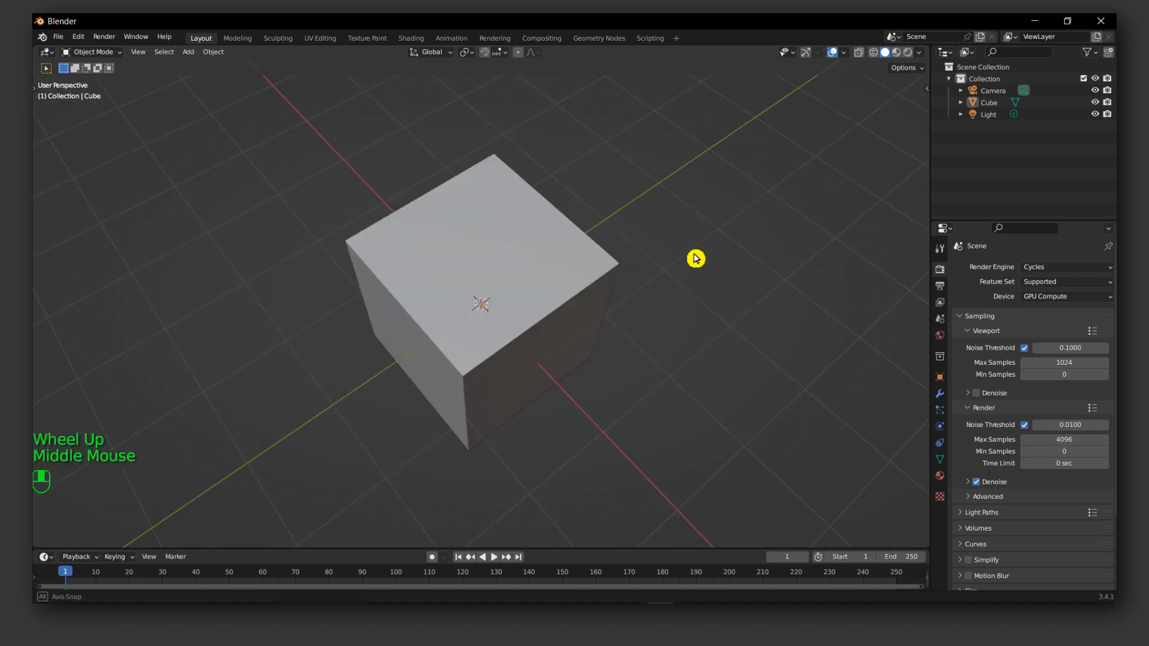
pyautogui.moveTo(694, 259); pyautogui.dragTo(573, 253)
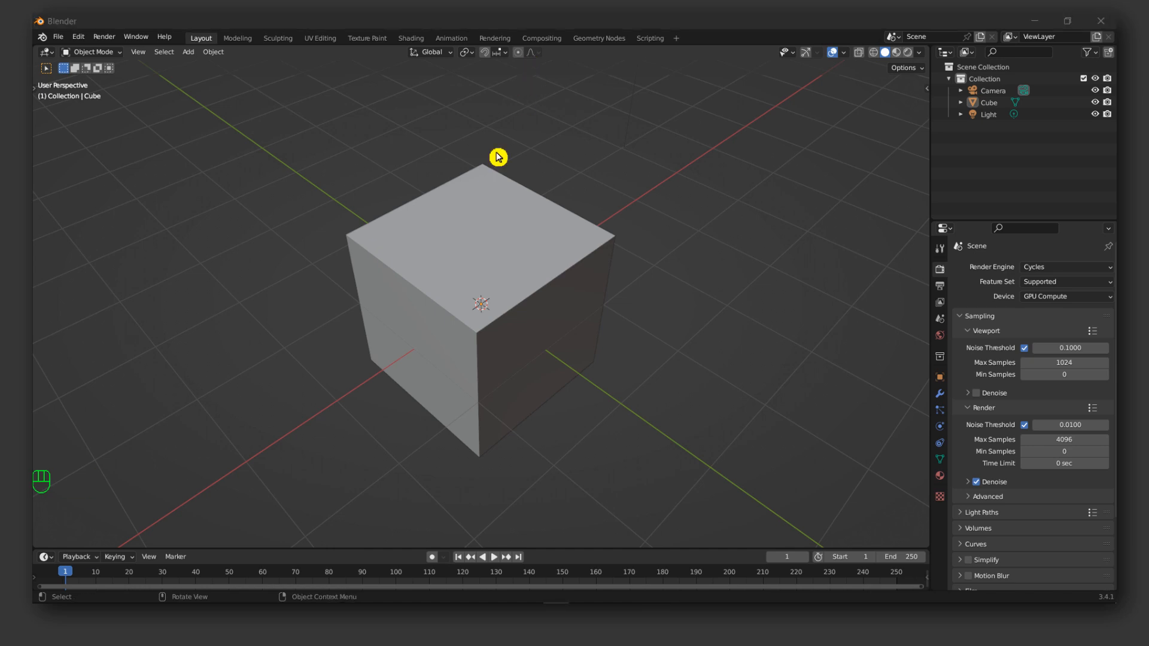
pyautogui.moveTo(490, 172)
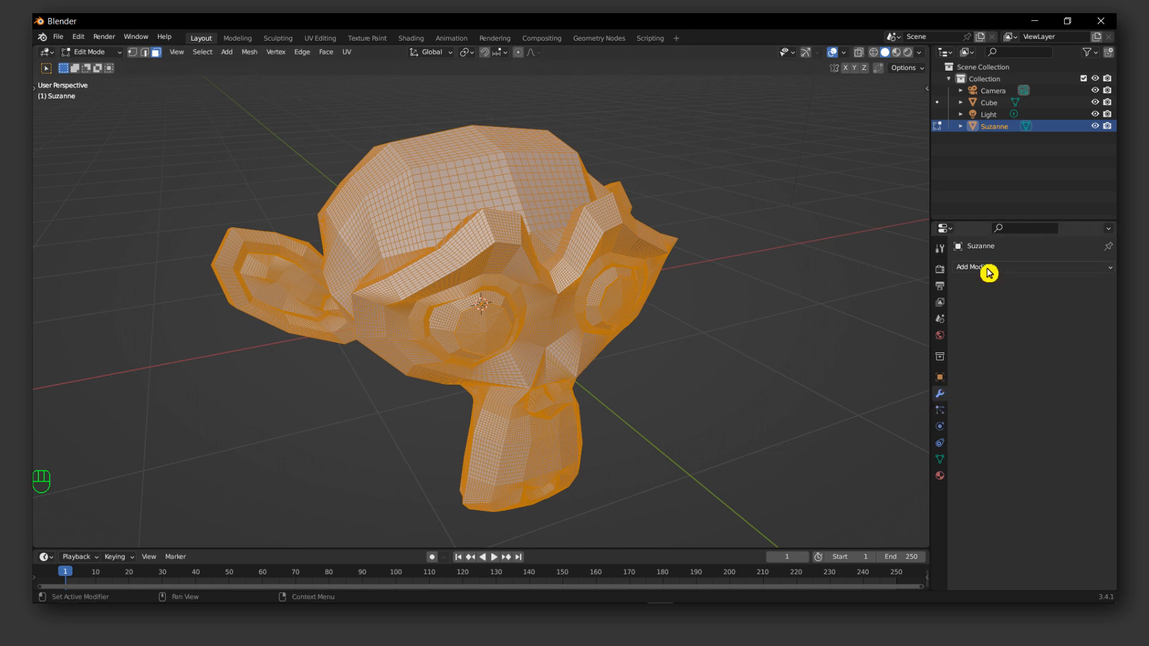
# Add a Decimate modifier to Suzanne and switch it to Un-Subdivide mode
pyautogui.click(981, 267)
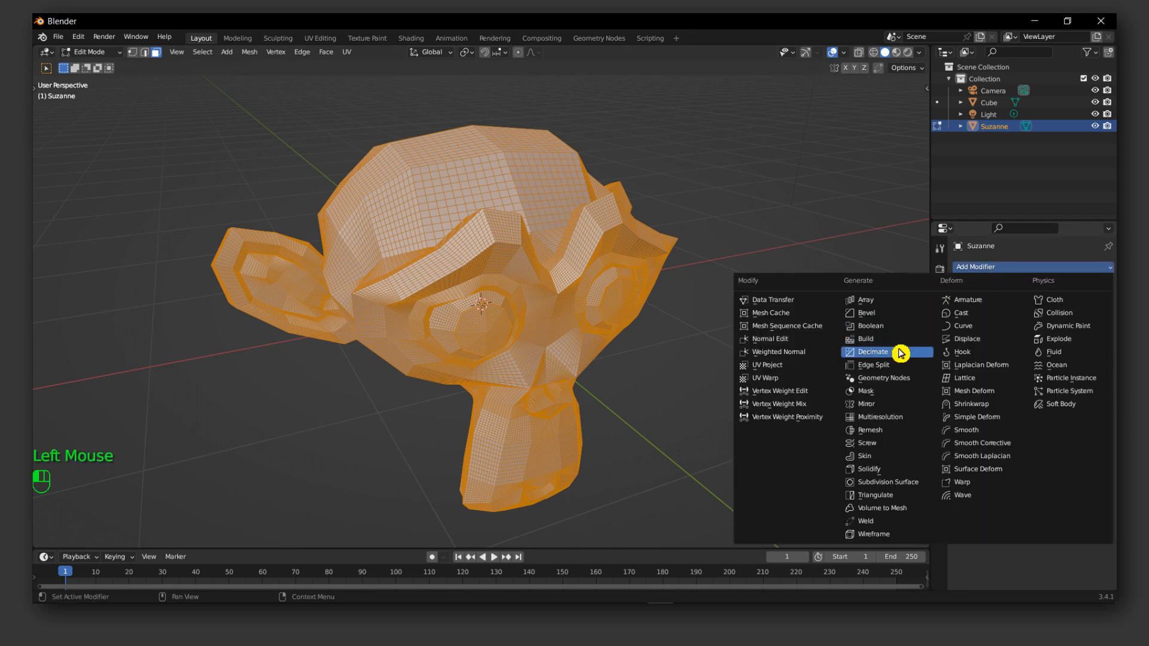
pyautogui.click(872, 352)
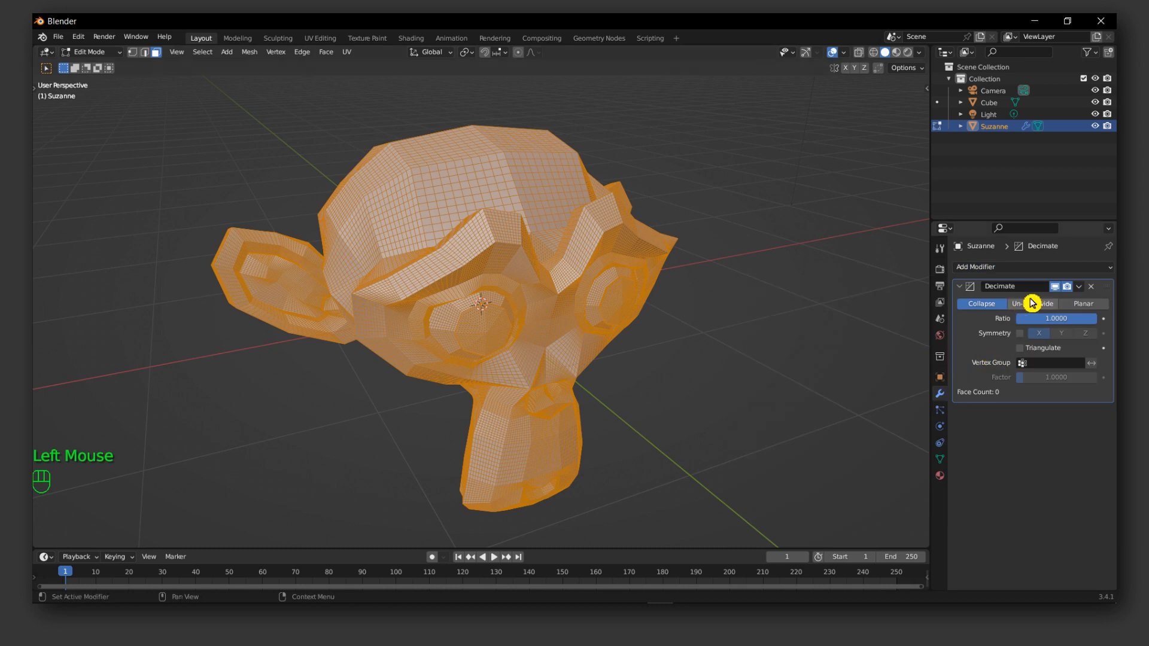
pyautogui.click(1032, 304)
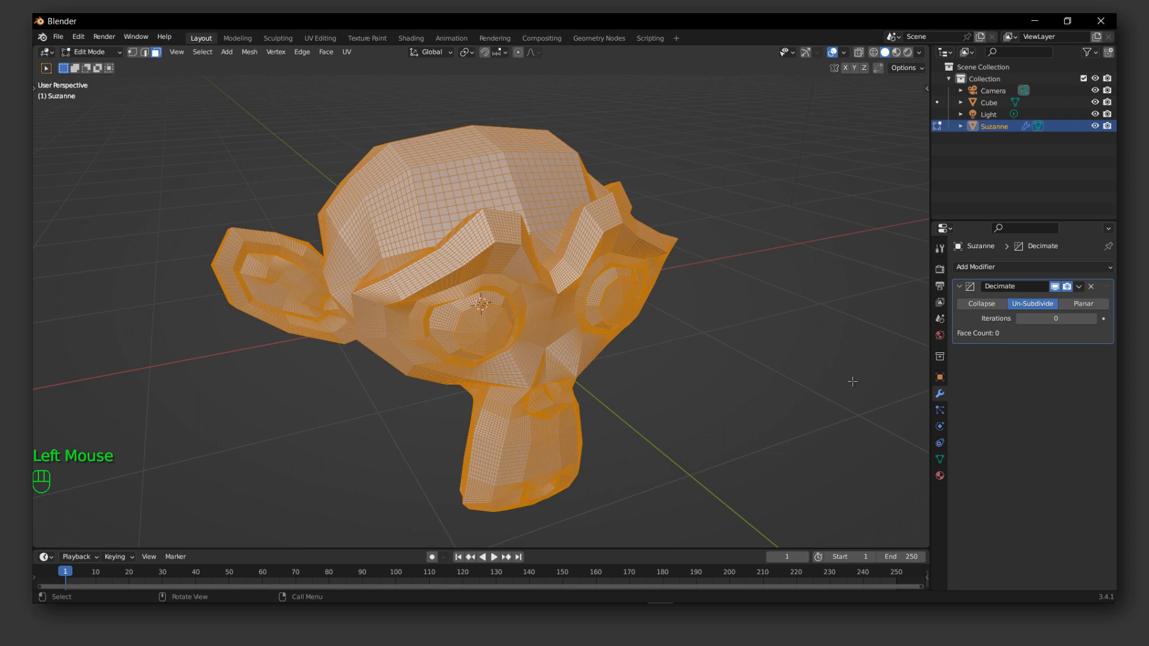
pyautogui.moveTo(687, 364)
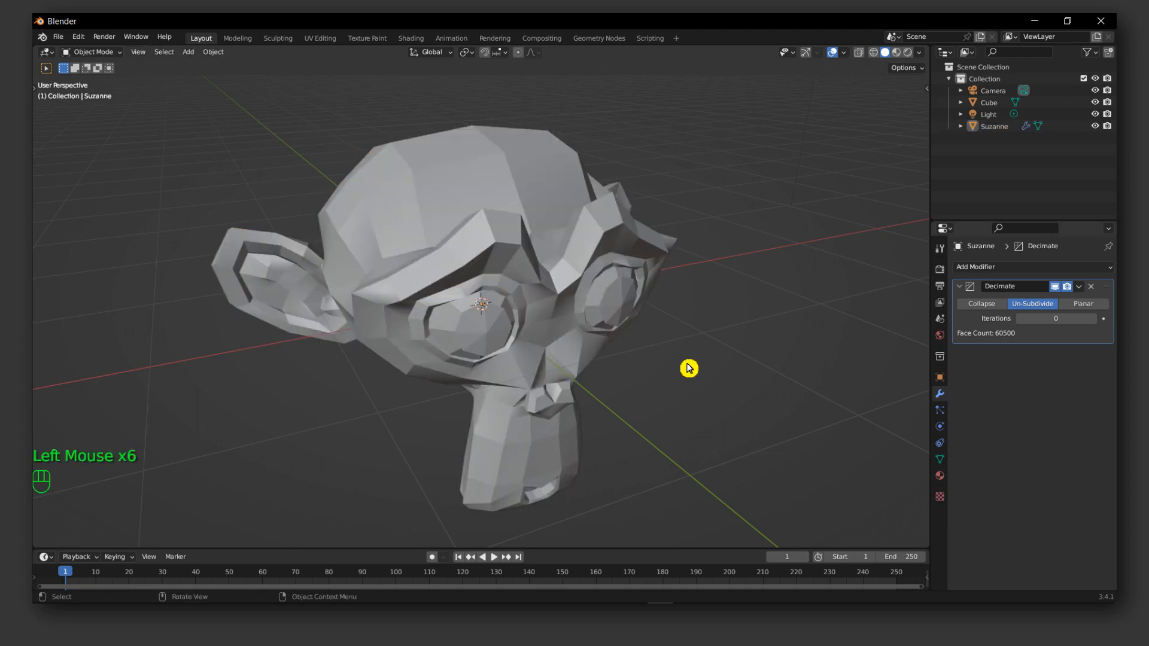
pyautogui.moveTo(689, 367); pyautogui.dragTo(488, 307)
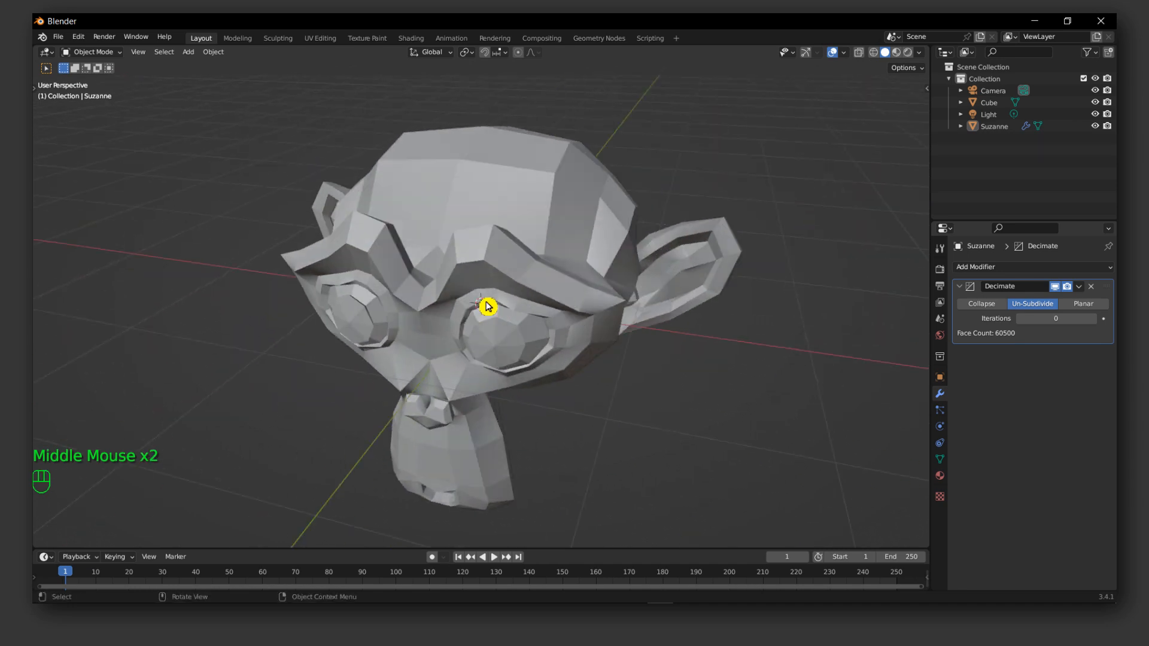
# Apply the Decimate modifier and orbit around the simplified monkey head
pyautogui.click(486, 306)
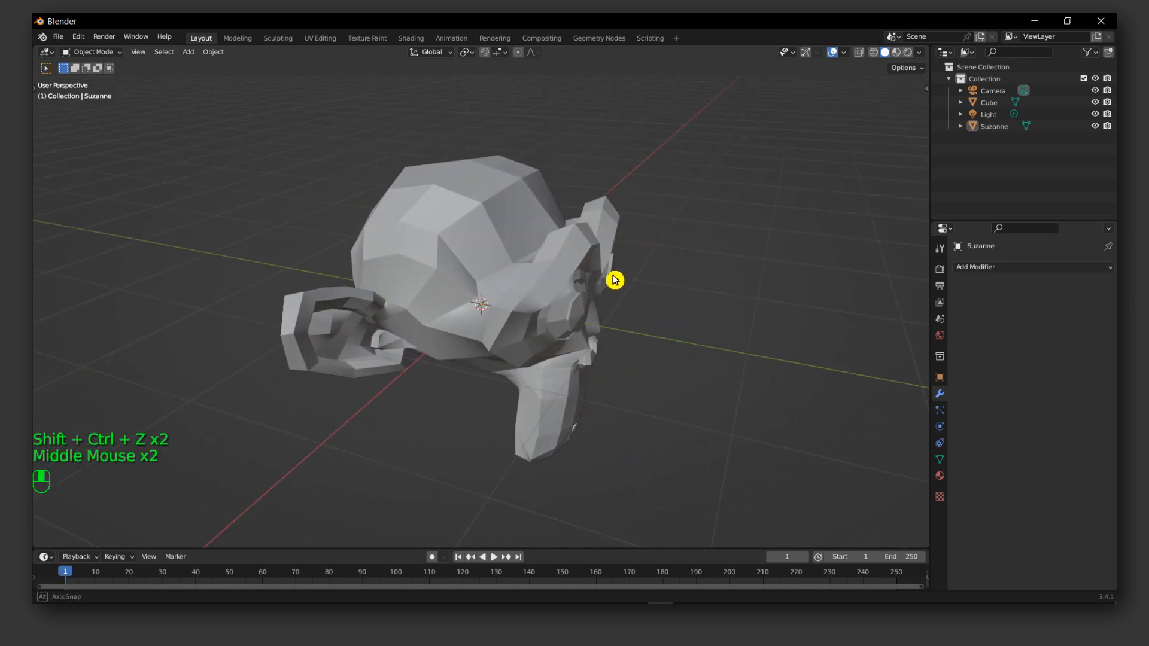
pyautogui.moveTo(611, 280); pyautogui.dragTo(608, 283)
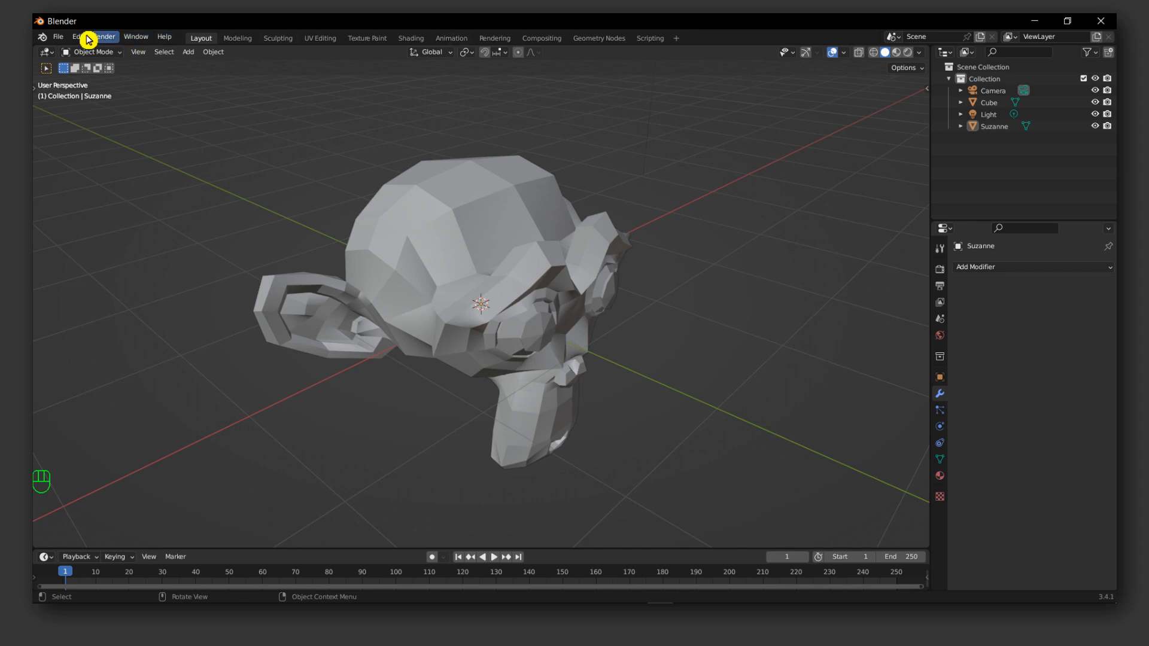
# Enable the NVIDIA GPU as a Cycles render device in Edit > Preferences, then close the window
pyautogui.click(72, 37)
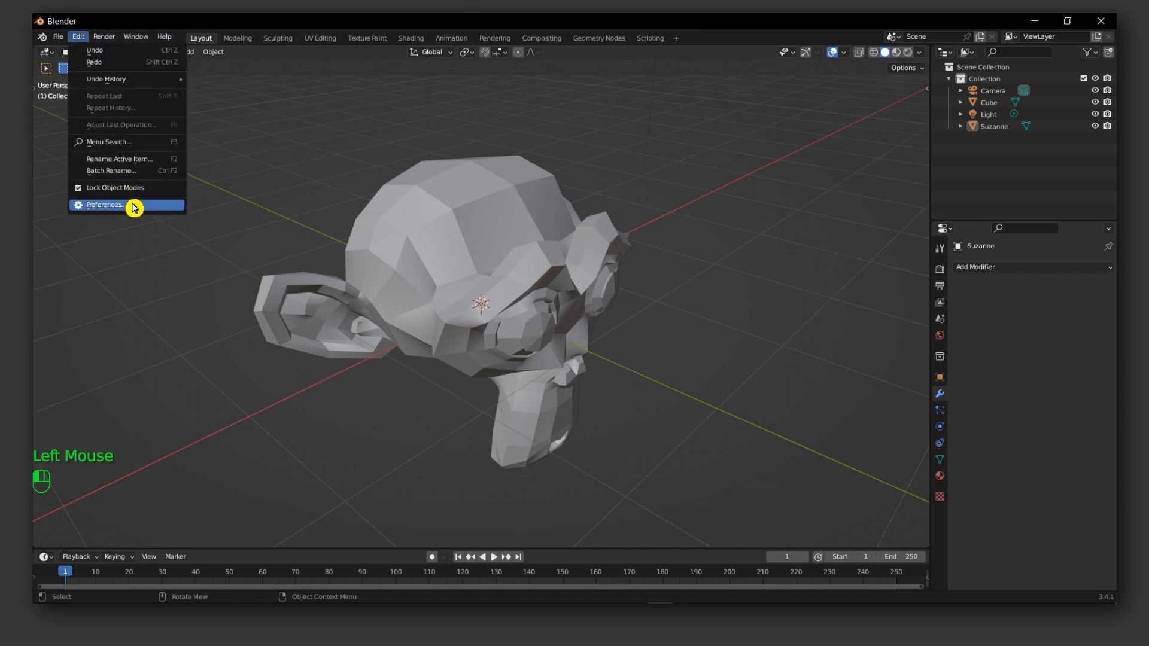
pyautogui.click(115, 206)
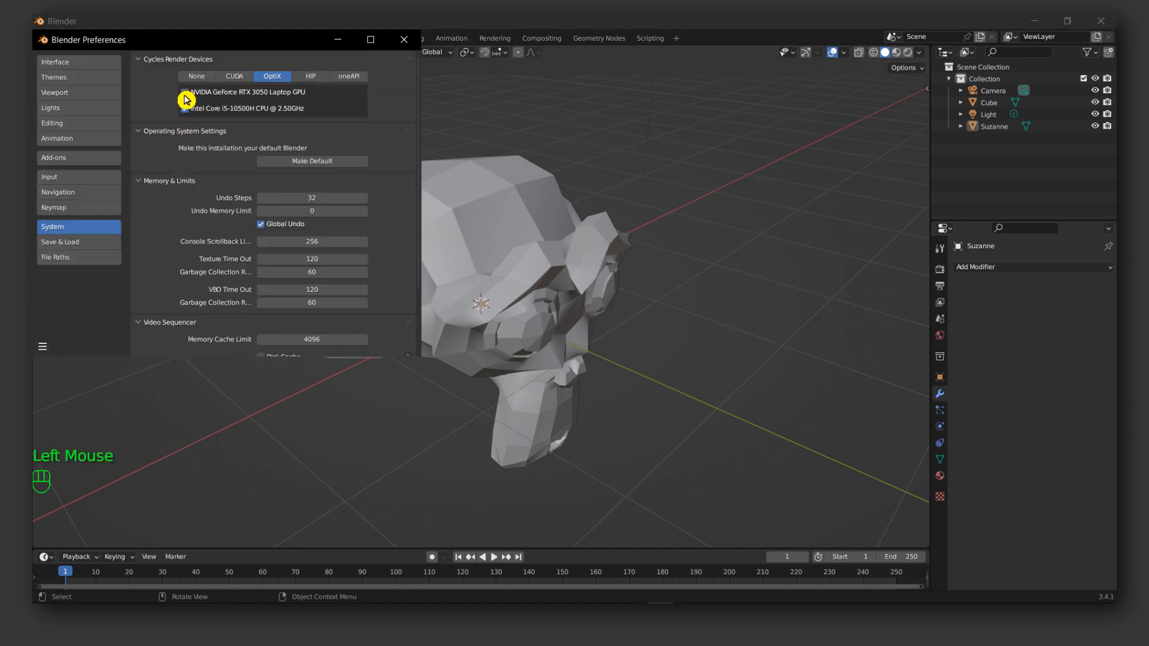
pyautogui.click(185, 92)
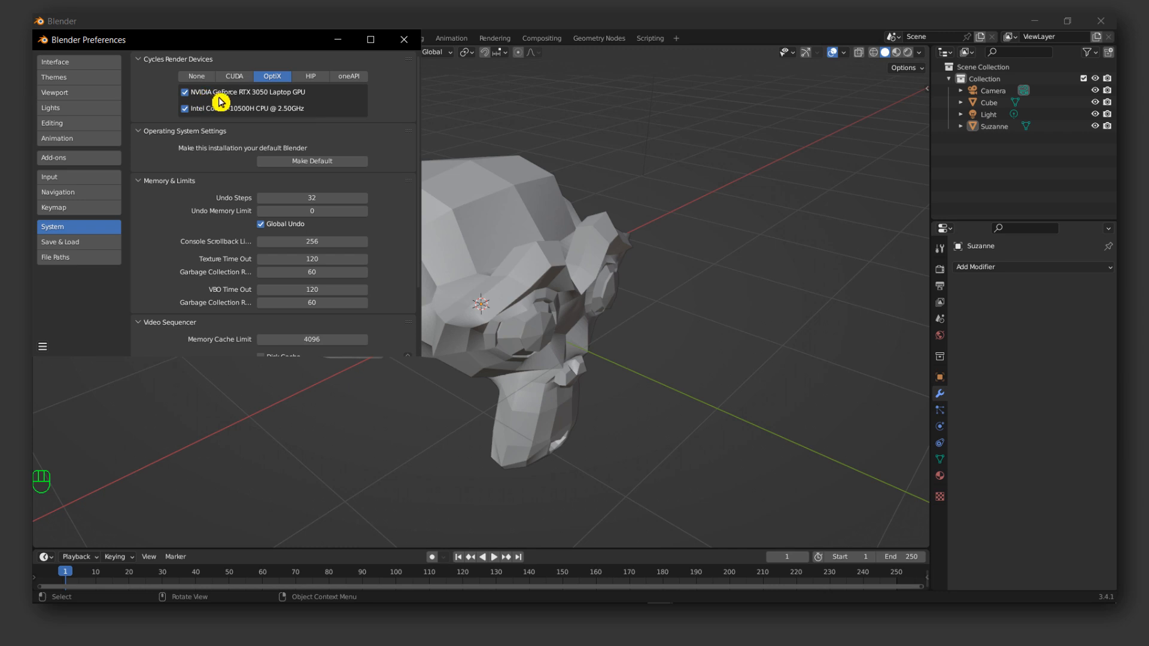
pyautogui.click(404, 38)
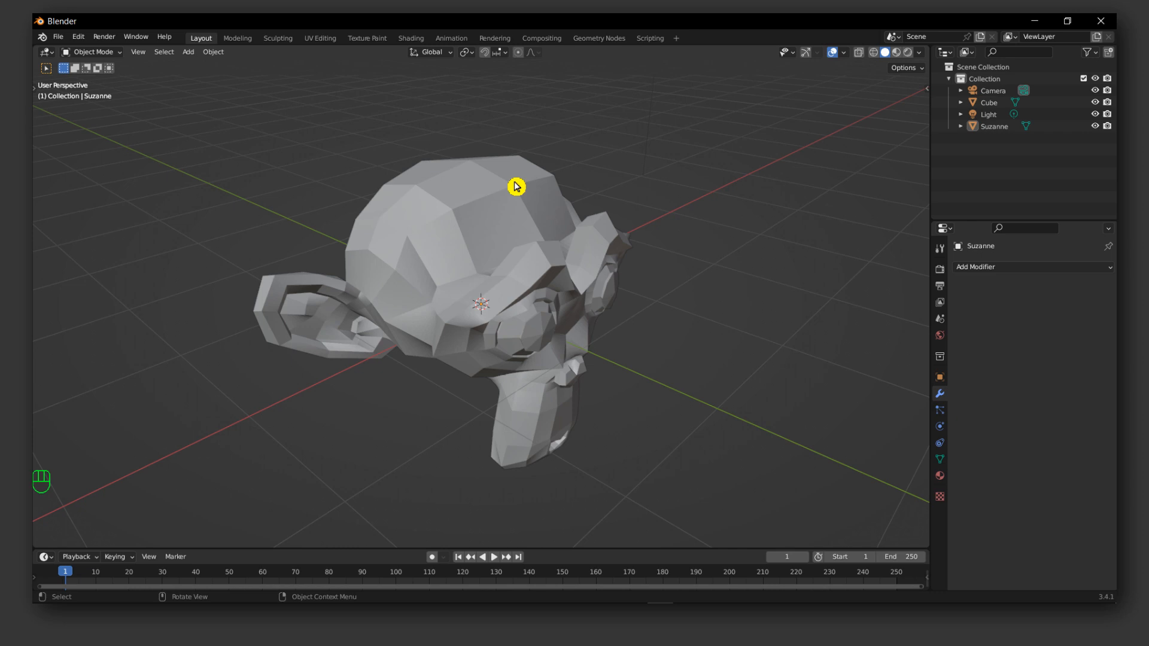
# Select Suzanne and orbit to view it from the side, back, front and three-quarter angles
pyautogui.click(514, 189)
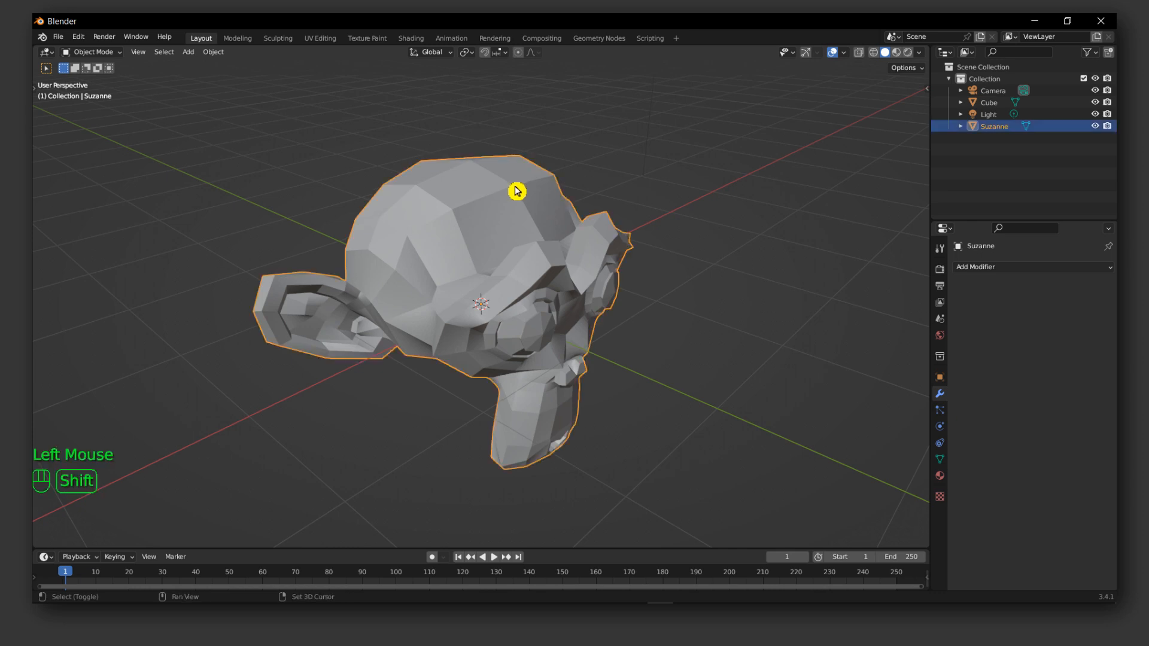
pyautogui.press('shift')
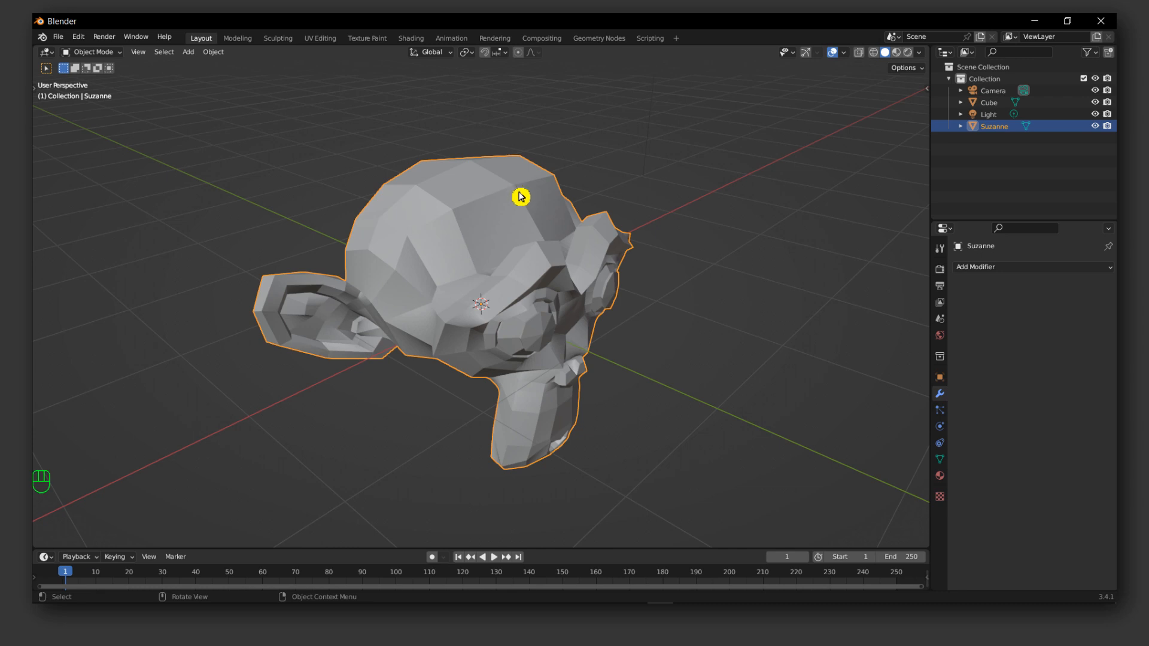
pyautogui.moveTo(521, 195); pyautogui.dragTo(729, 219)
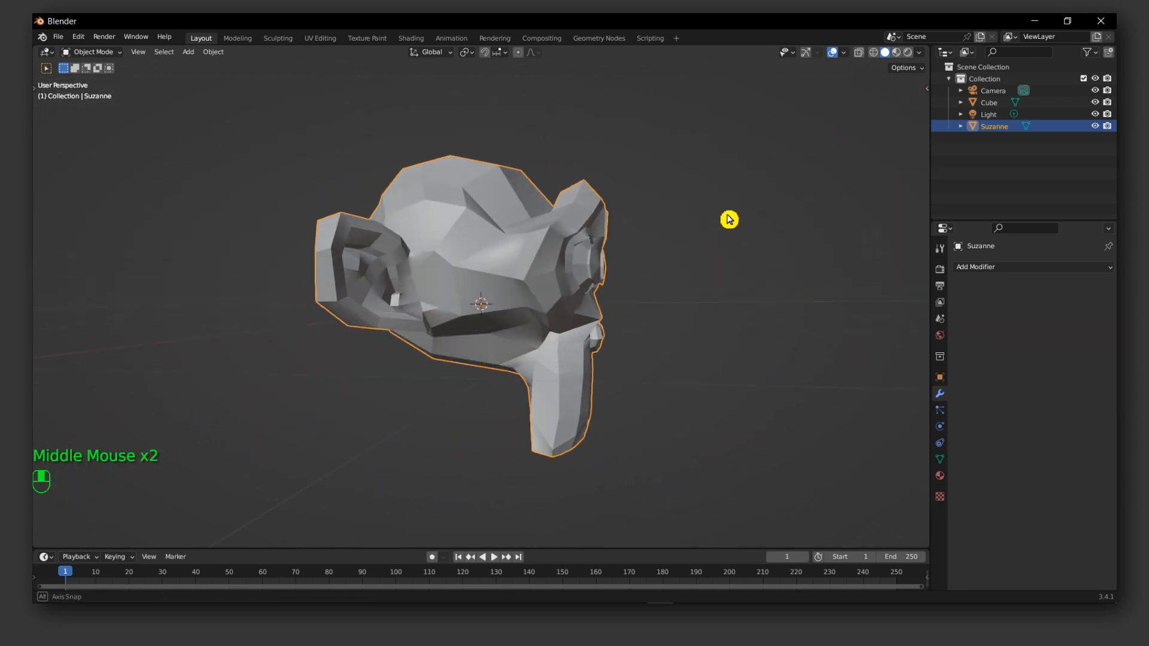
pyautogui.moveTo(729, 218); pyautogui.dragTo(614, 338)
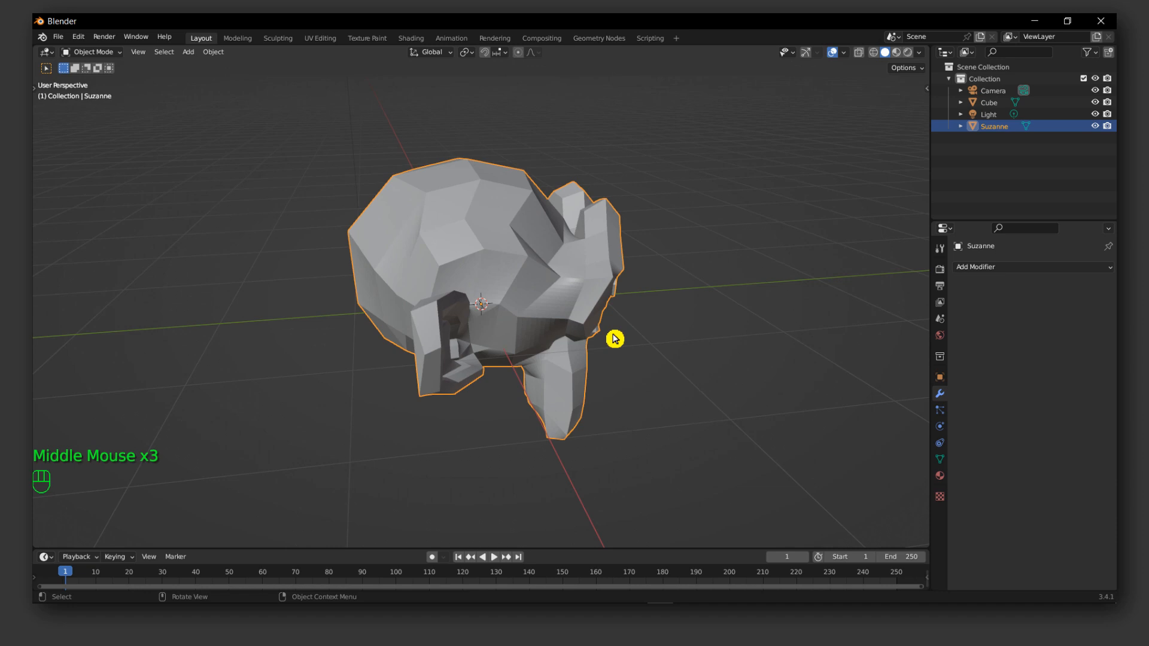
pyautogui.moveTo(642, 393)
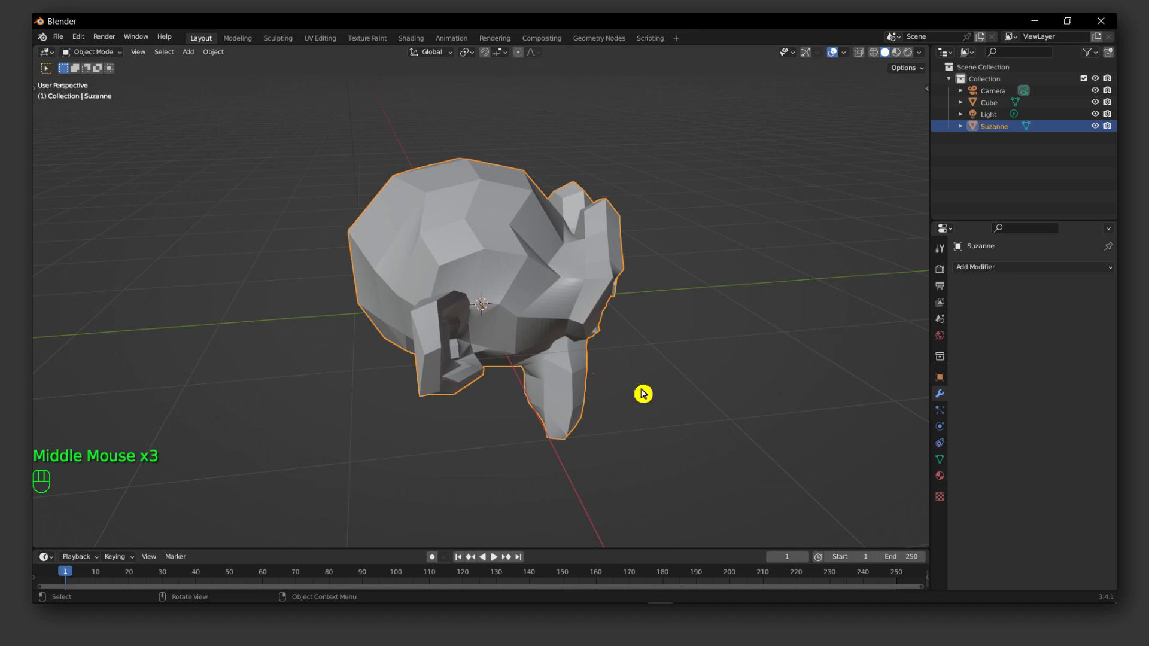
pyautogui.moveTo(737, 390)
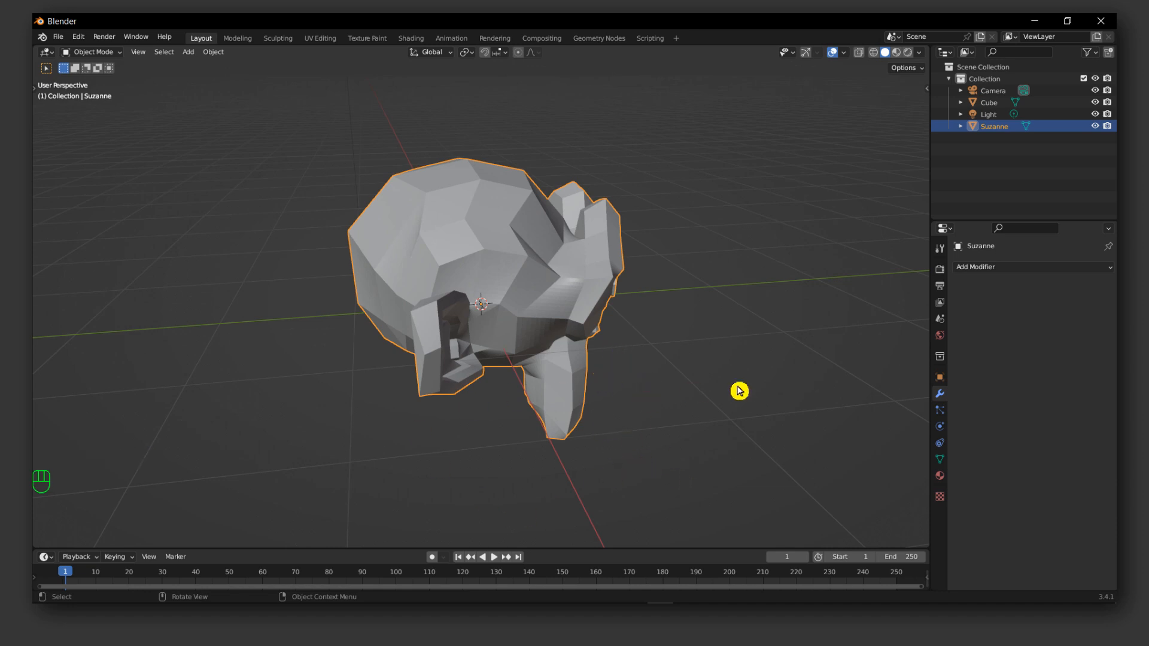
pyautogui.moveTo(738, 390); pyautogui.dragTo(570, 358)
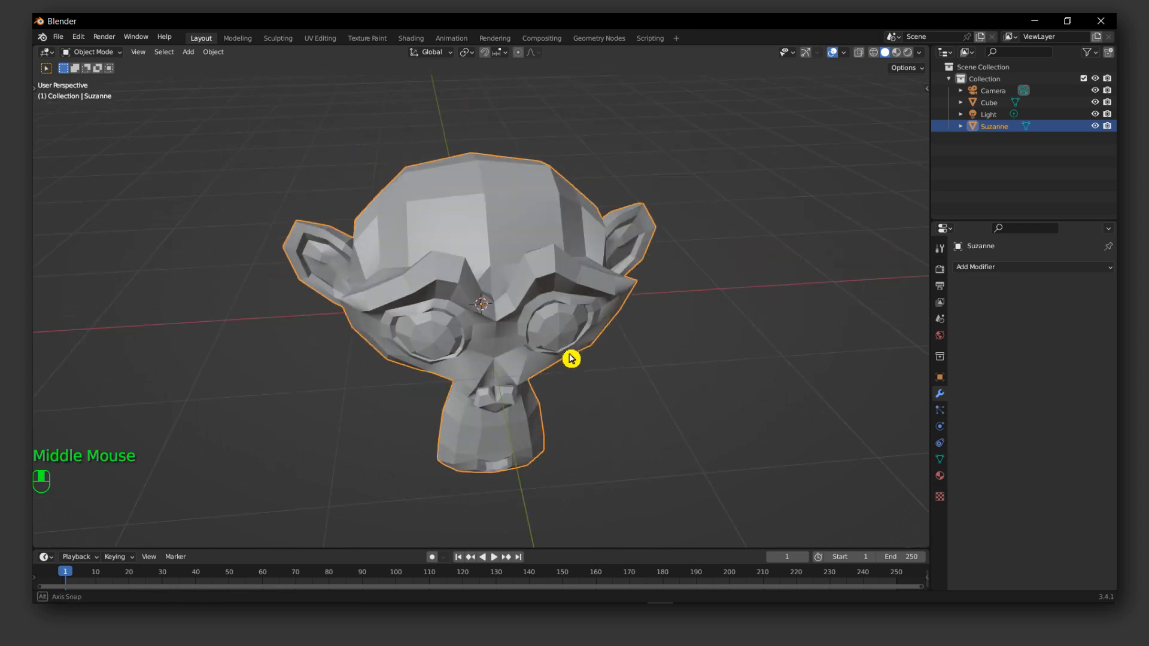
pyautogui.moveTo(571, 358); pyautogui.dragTo(580, 316)
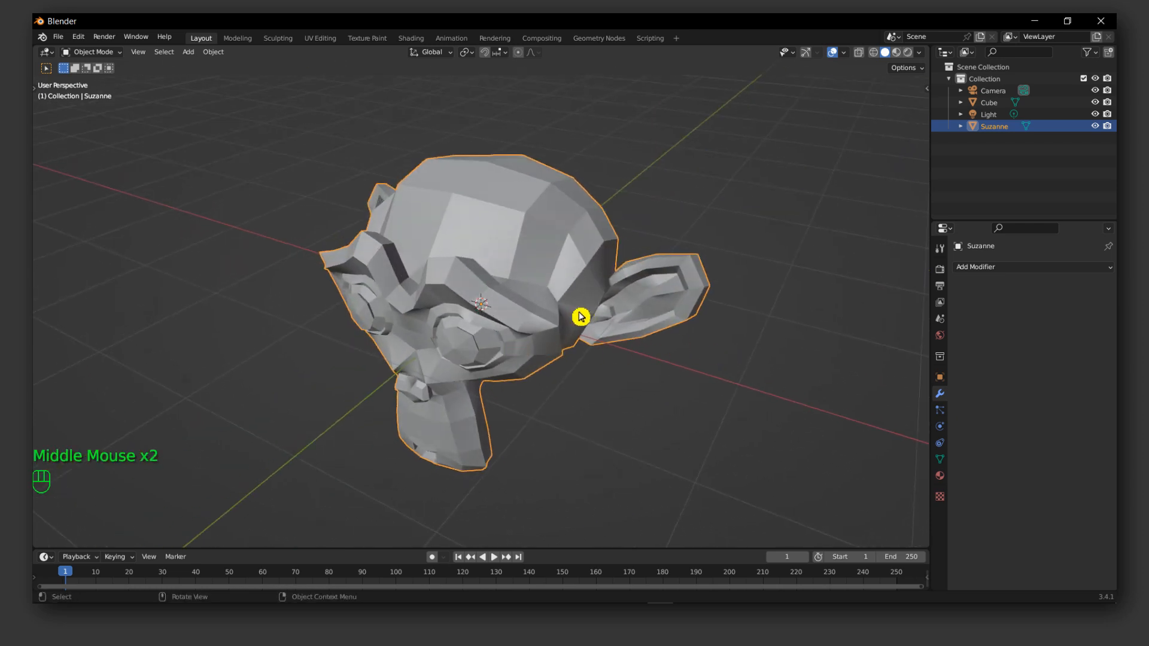